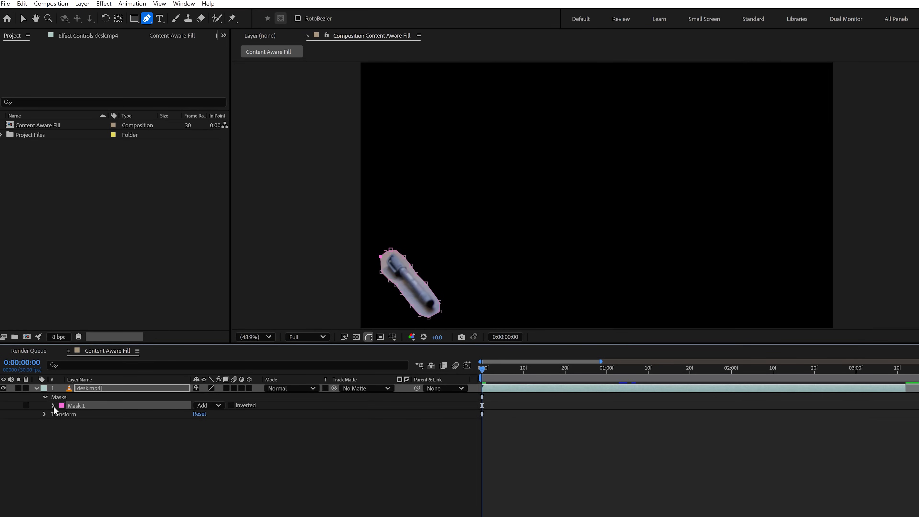
Expand Mask 1 to show its Mask Path keyframes and move to frame 3
left_click(53, 405)
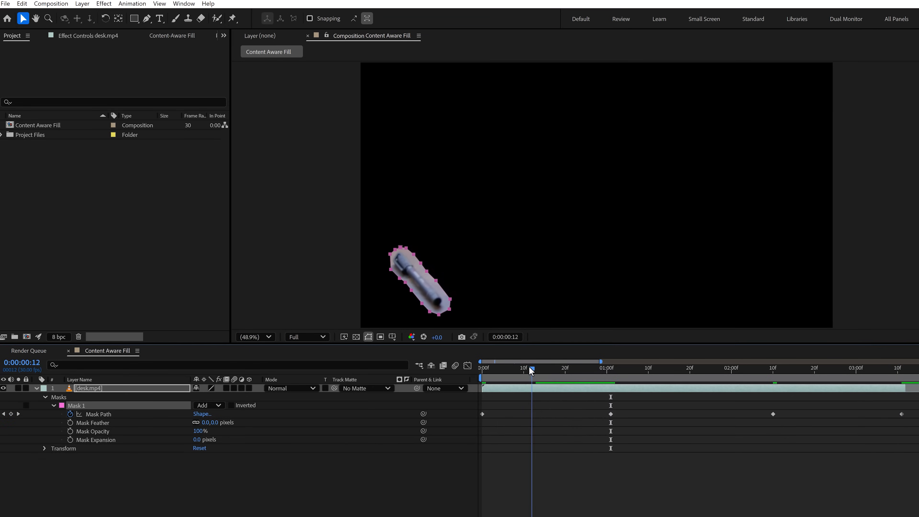
left_click(727, 368)
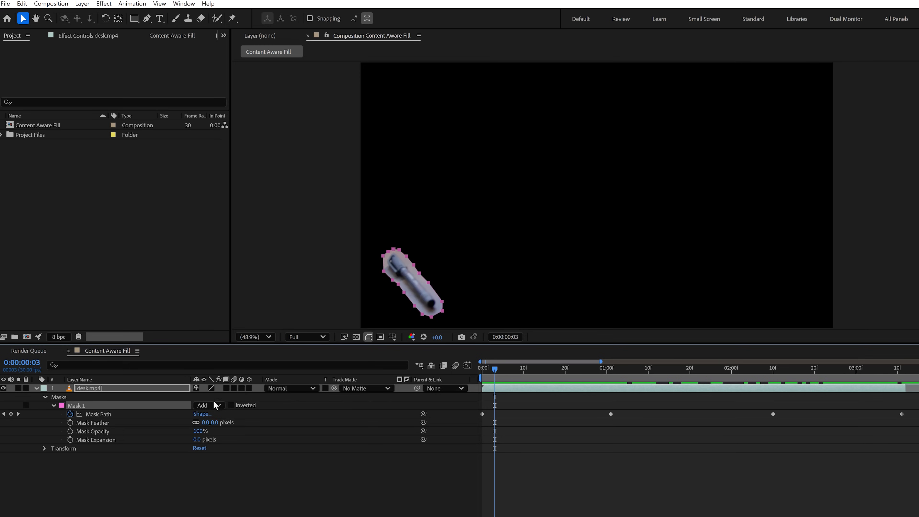
Set Mask 1 to Subtract and generate a Content-Aware Fill layer replacing the pen
left_click(207, 405)
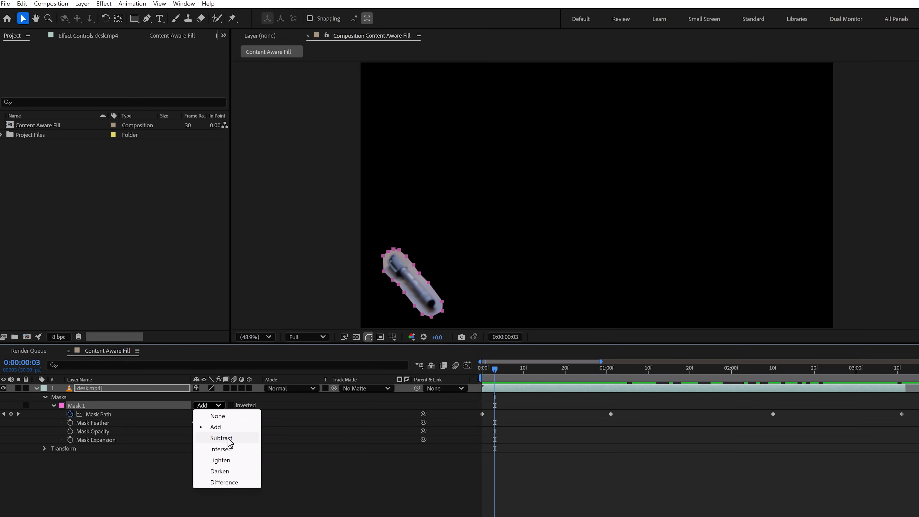
left_click(221, 438)
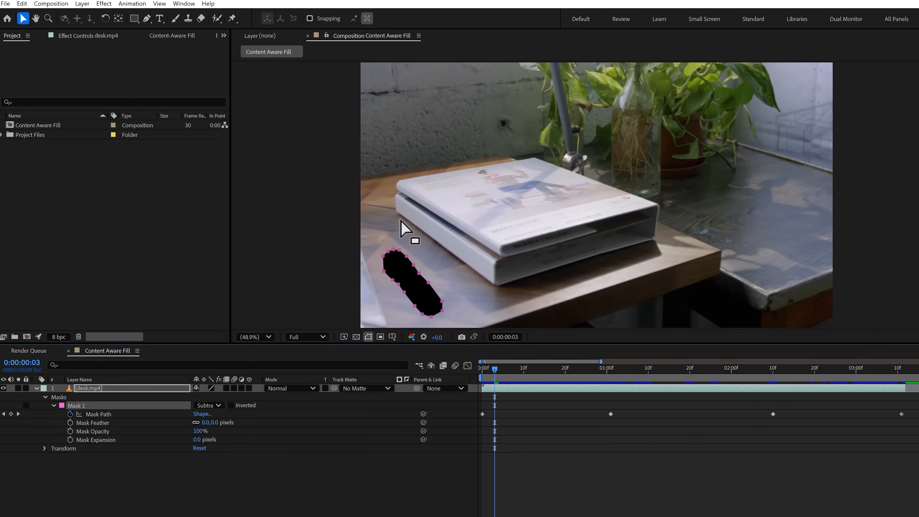
left_click(183, 3)
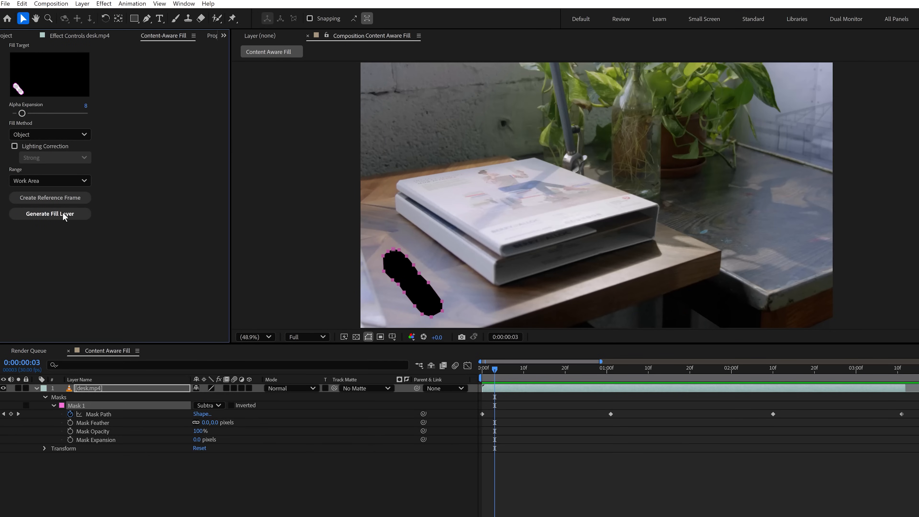
left_click(49, 213)
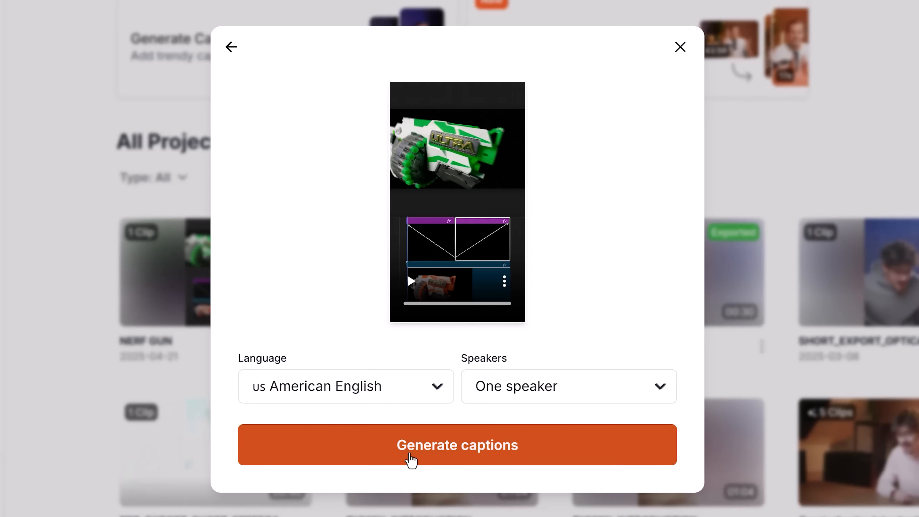
Generate captions for the NERF GUN clip with American English and one speaker
left_click(458, 444)
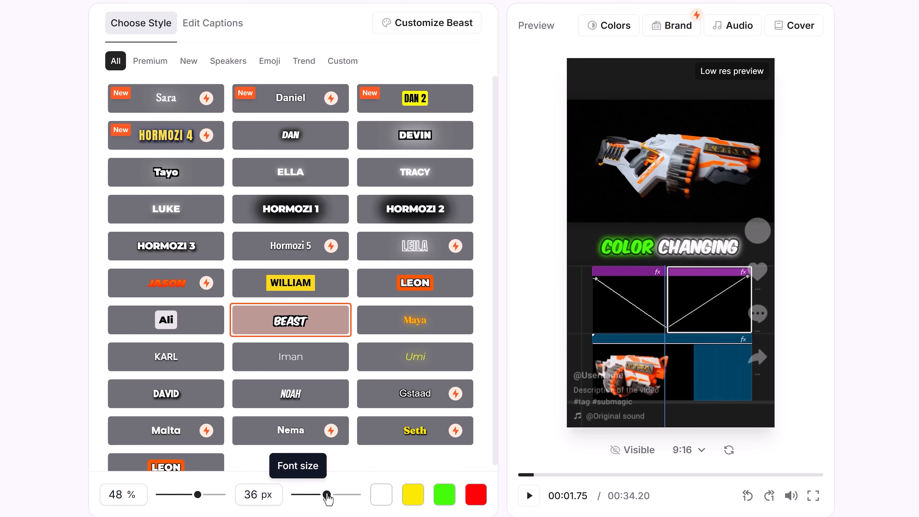
Add a paintbrush emoji to the 'color changing' caption line
left_click(212, 23)
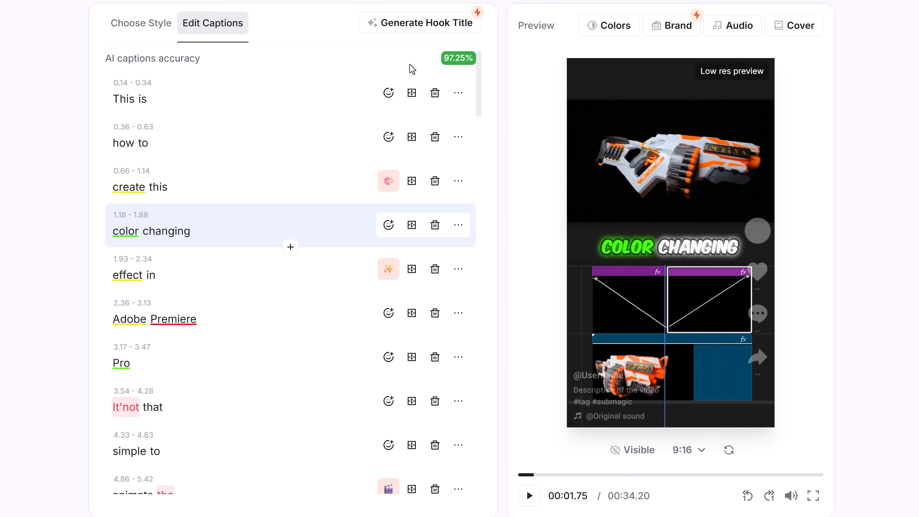
scroll("down", 3)
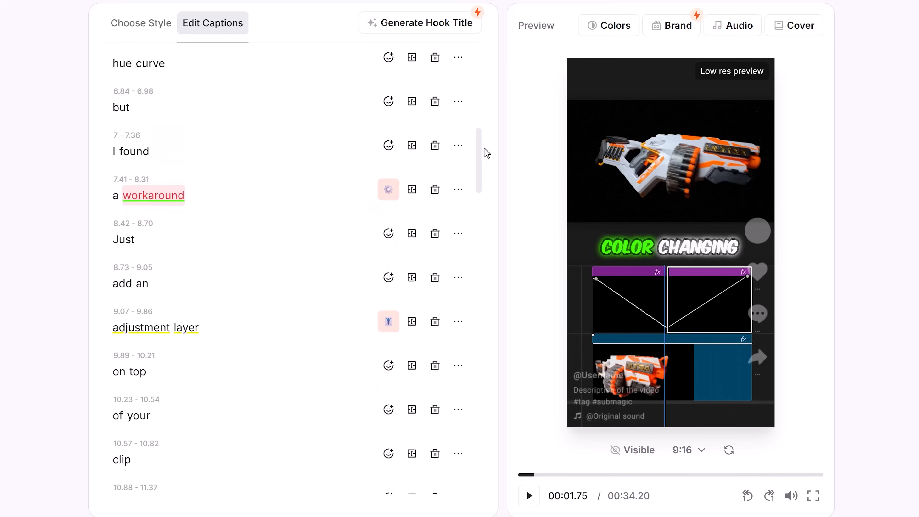
left_click(388, 225)
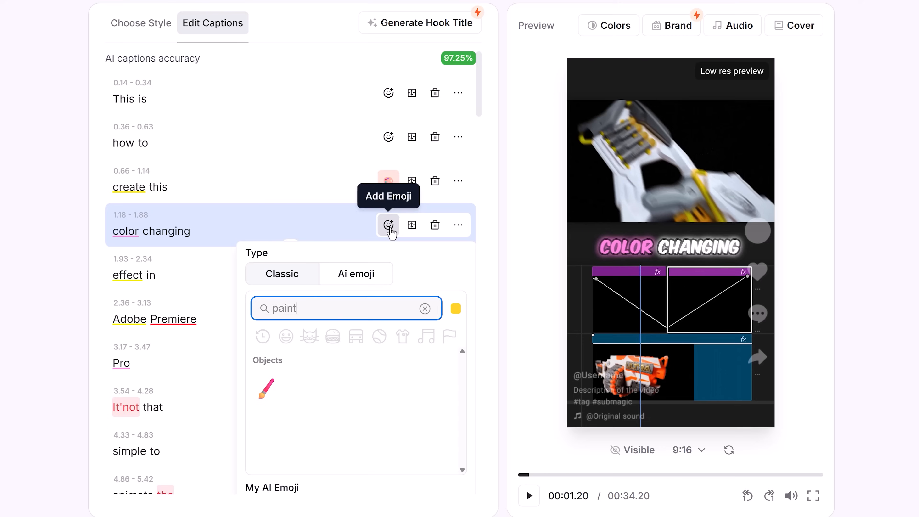
left_click(266, 389)
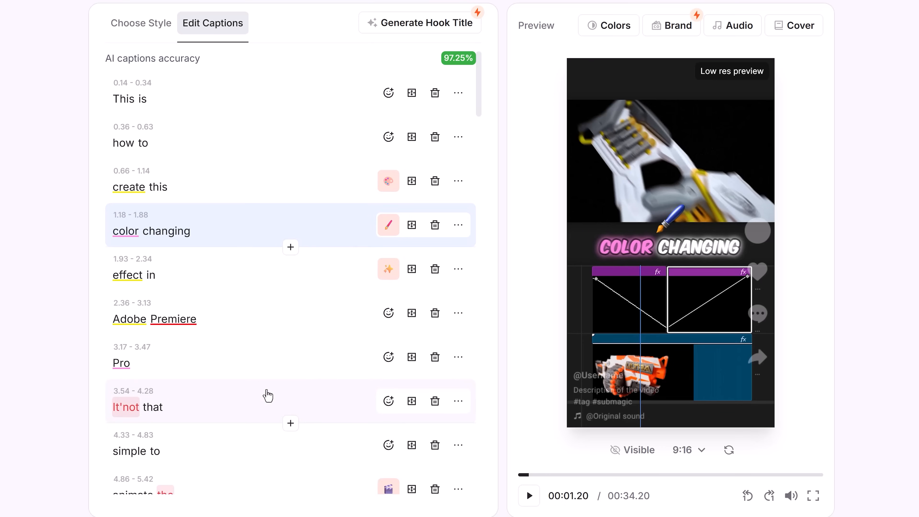
Export the captioned video in Ultra HD 4K at 60 FPS
left_click(764, 52)
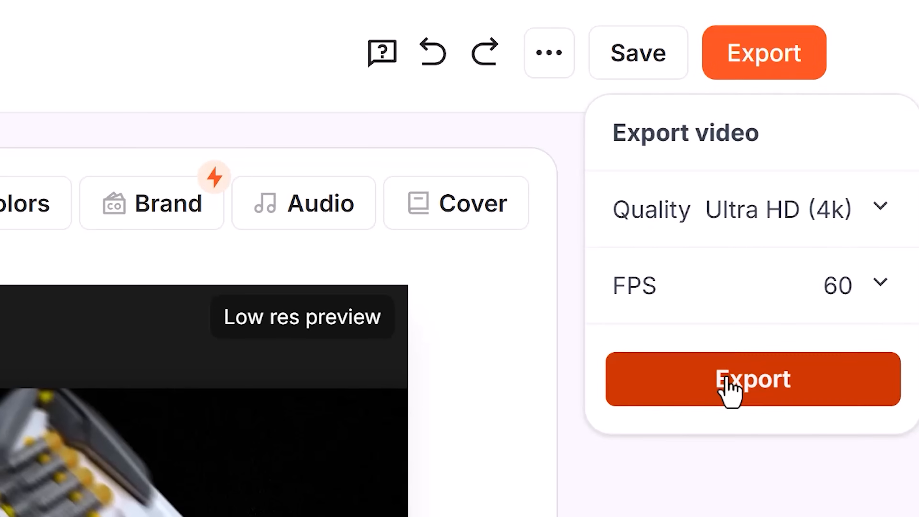
left_click(752, 378)
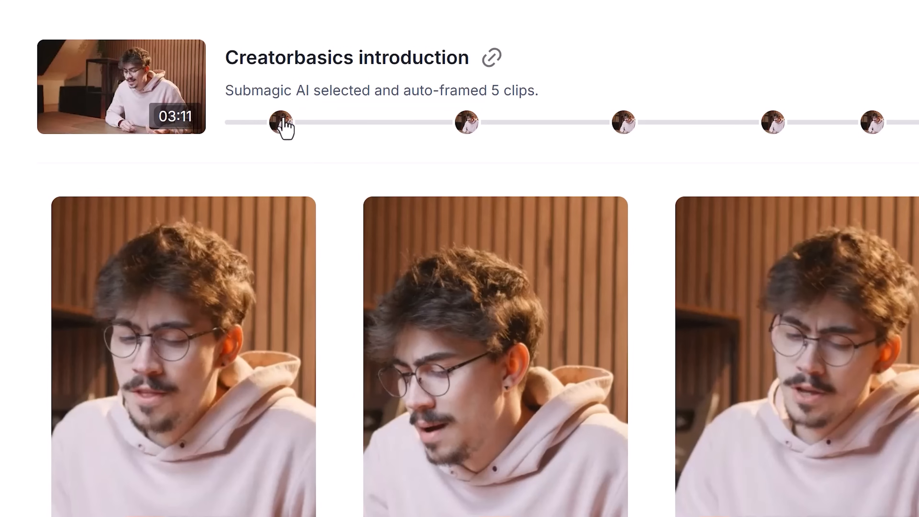
Scroll through the five AI-selected clips from the Creatorbasics introduction video
scroll("right", 3)
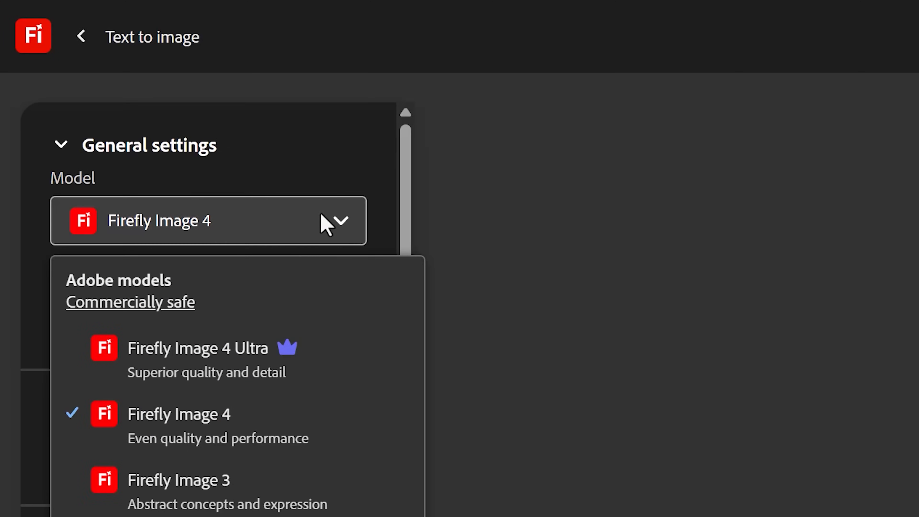
Choose Widescreen (16:9) aspect ratio for Firefly Image 4 and review Content type and Styles
scroll("down", 3)
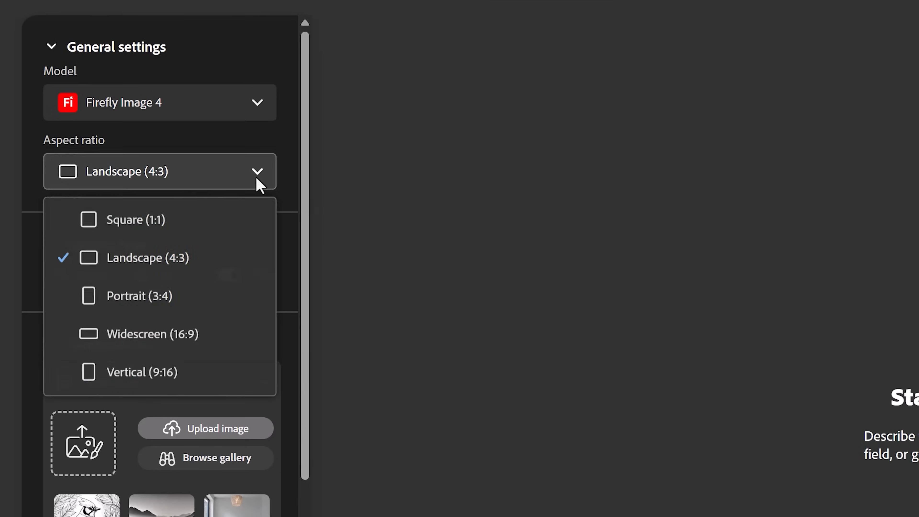
left_click(151, 333)
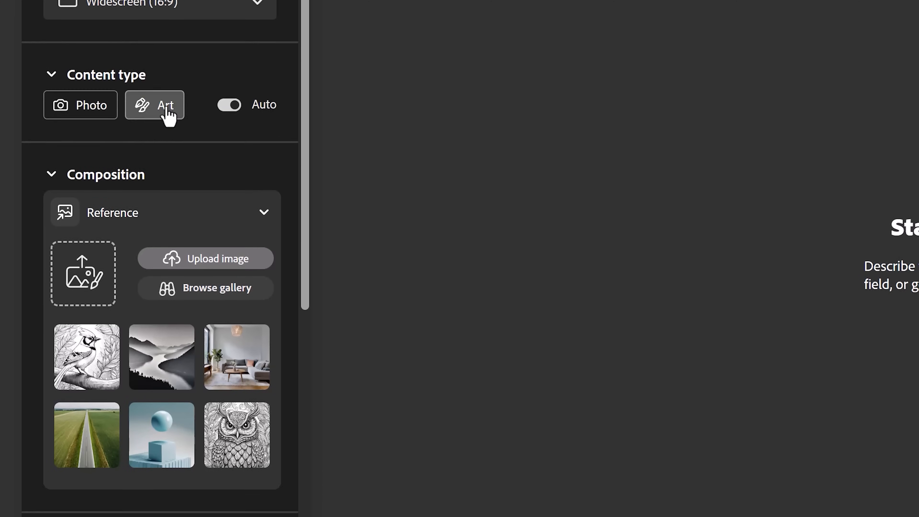
scroll("down", 3)
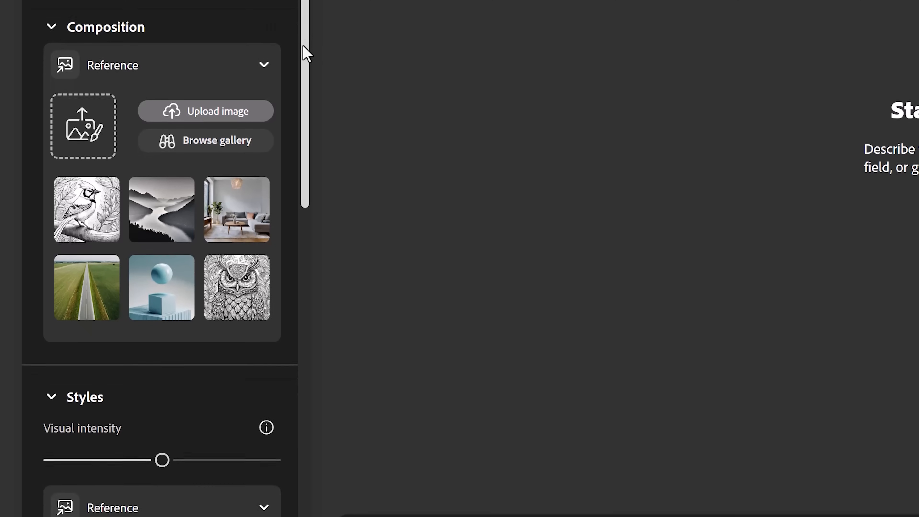
scroll("down", 3)
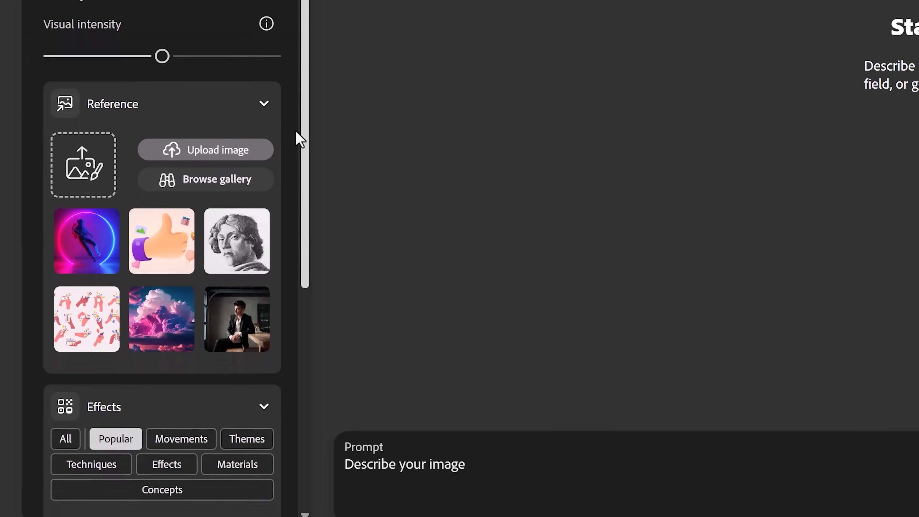
scroll("down", 3)
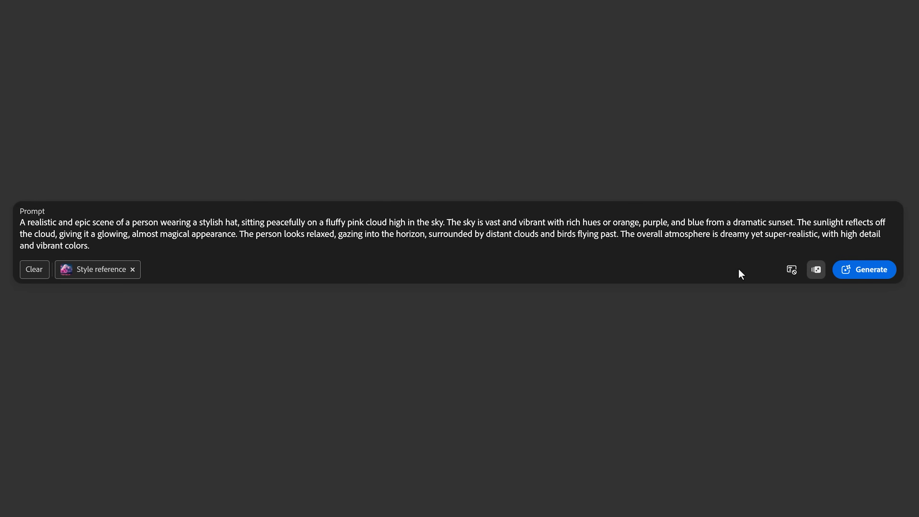
Generate the pink sunset cloud images and browse through the results
left_click(864, 269)
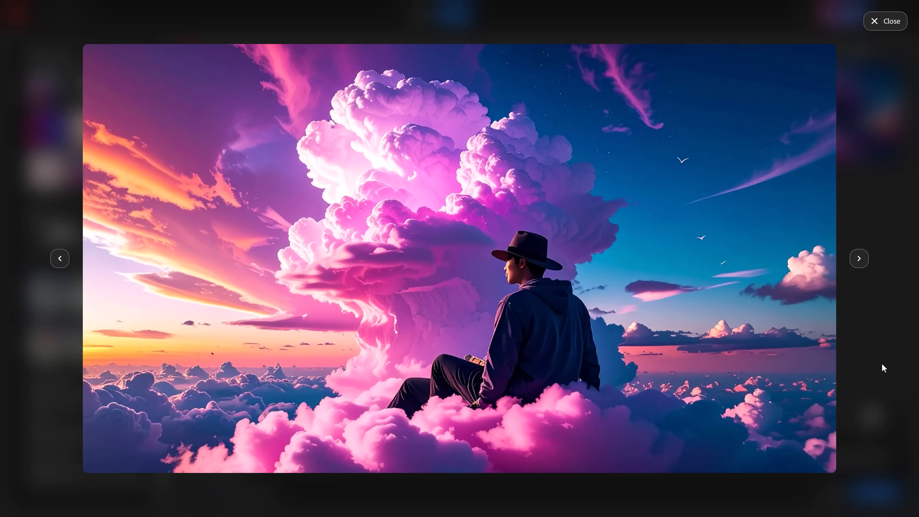
left_click(860, 258)
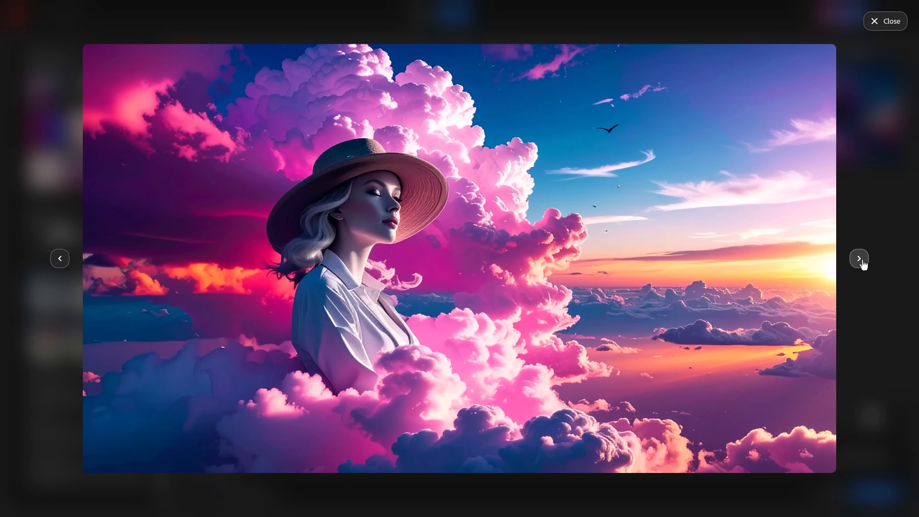
left_click(858, 258)
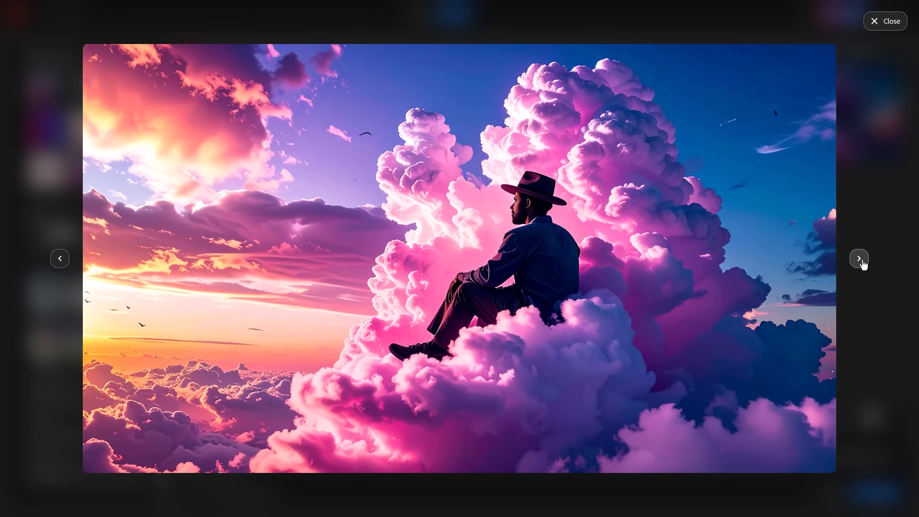
left_click(858, 258)
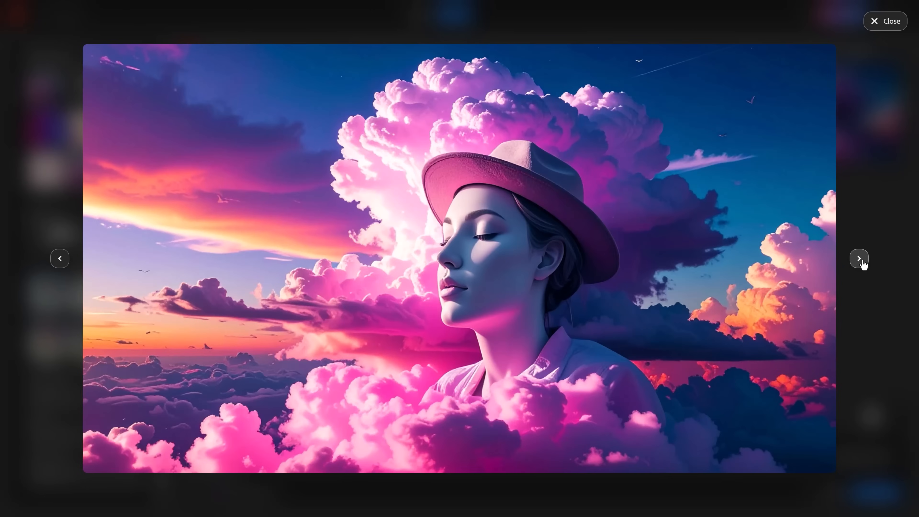
left_click(885, 21)
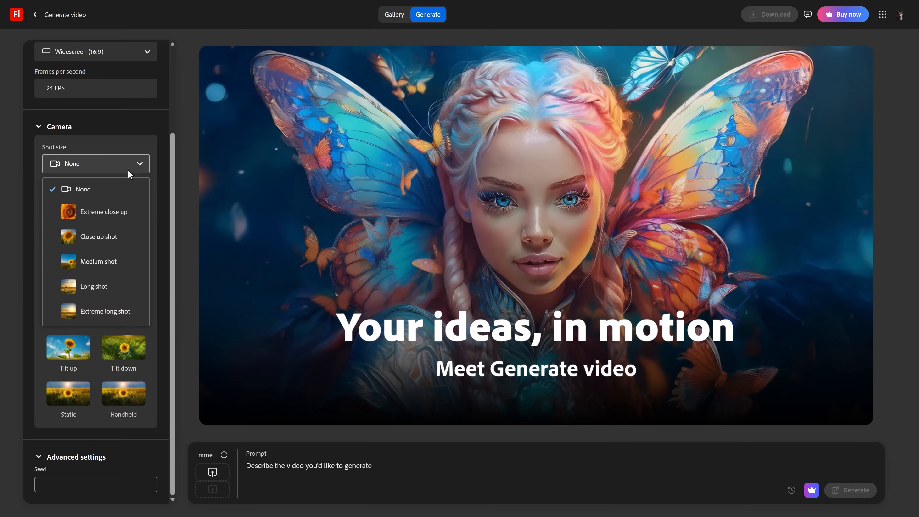
Set the video Shot size to Extreme close up
left_click(104, 212)
type("a ladybug chilling on a pink flower, sunset, vibrant sky")
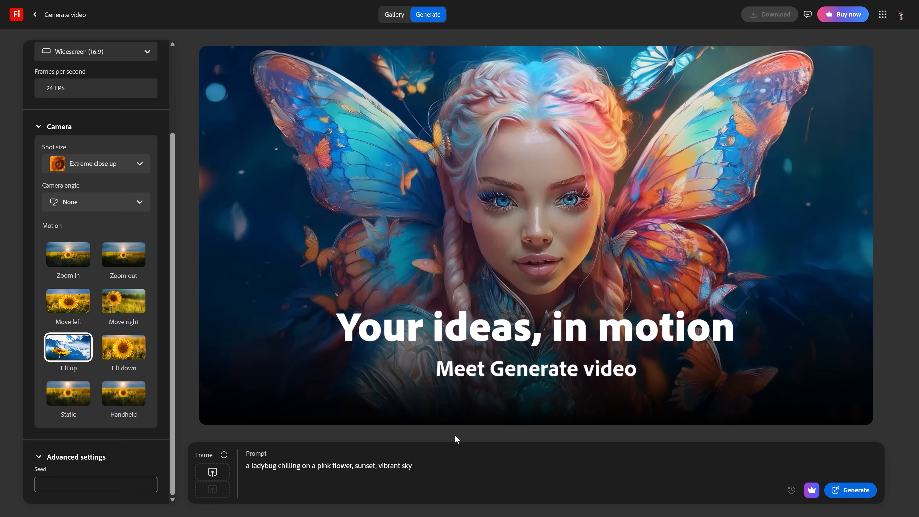
Finish the prompt with 'and clouds, extremely realistic' and generate the ladybug video
type("and clouds, extremely realistic")
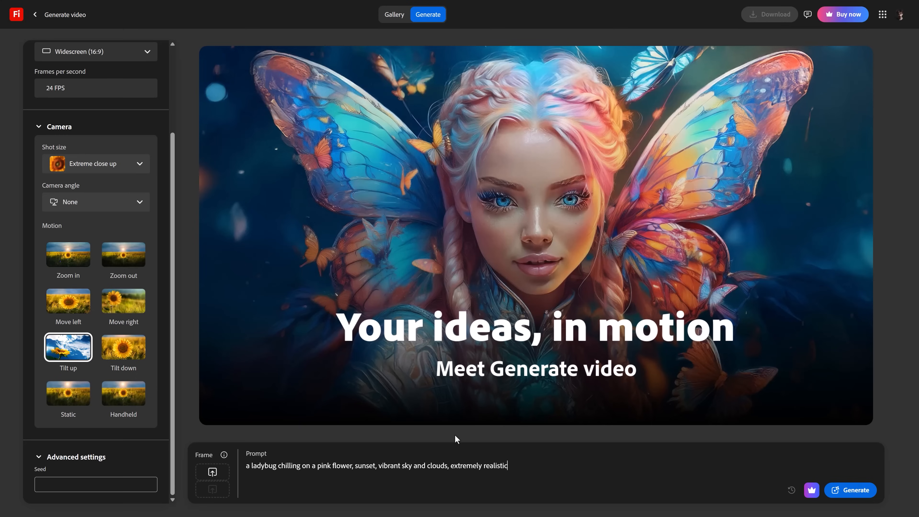
left_click(850, 490)
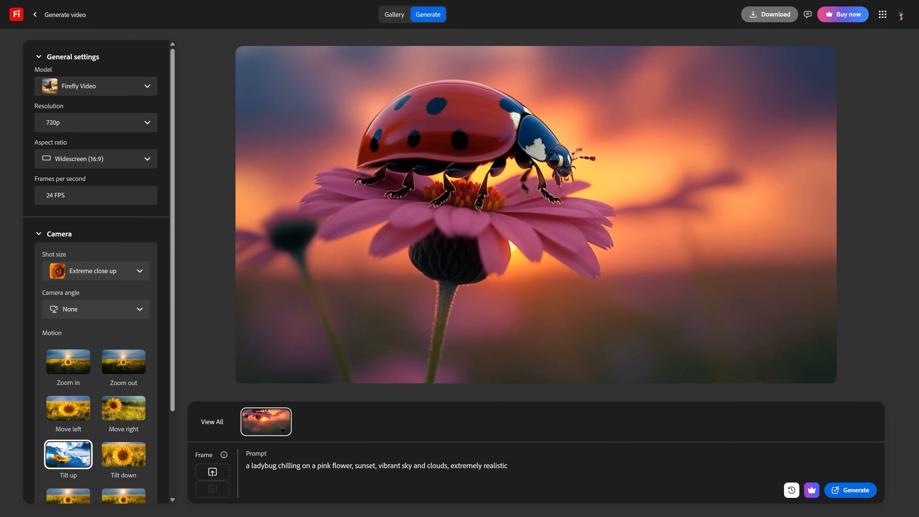